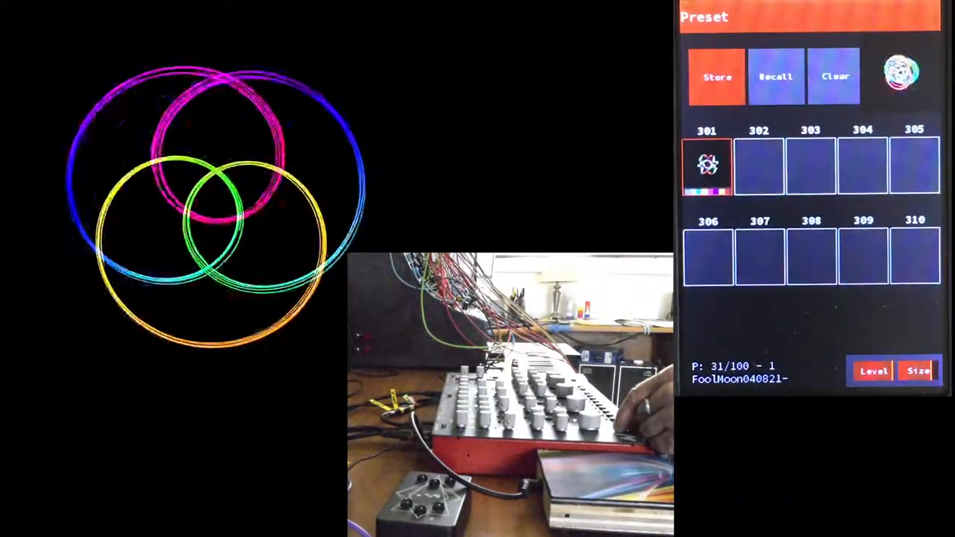
Step: Select preset slot 302 as the next target after slot 301's three-ring pattern
{"action": "left_click", "coordinate": [759, 166]}
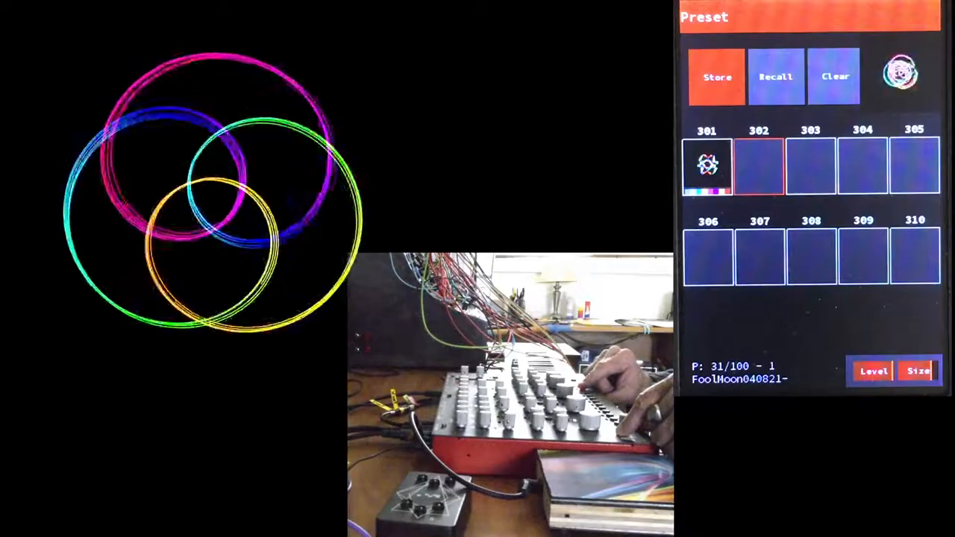
{"action": "left_click", "coordinate": [759, 164]}
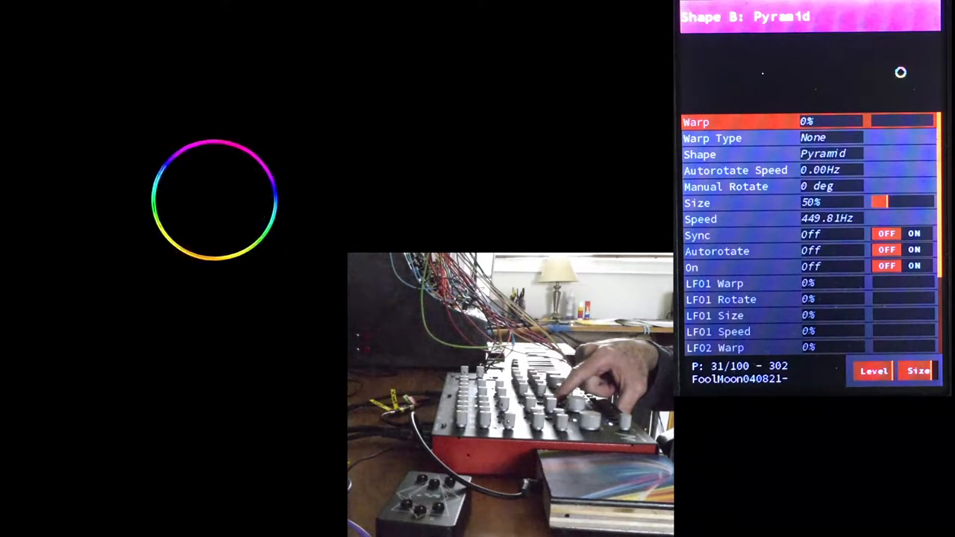
{"action": "left_click", "coordinate": [915, 266]}
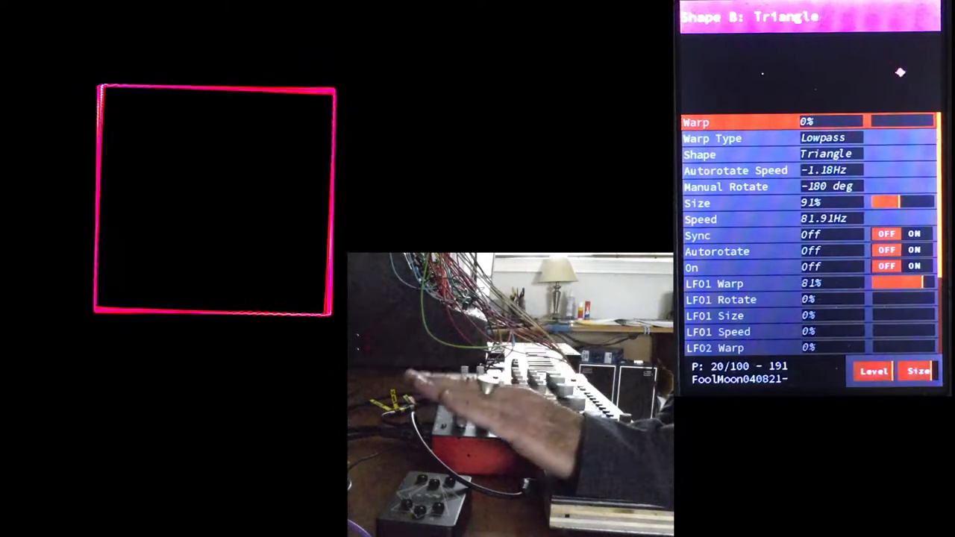
Step: Adjust Shape B (Triangle, lowpass warp, 91% size, 81% LFO1 warp) as the outline fades out
{"action": "left_click", "coordinate": [913, 266]}
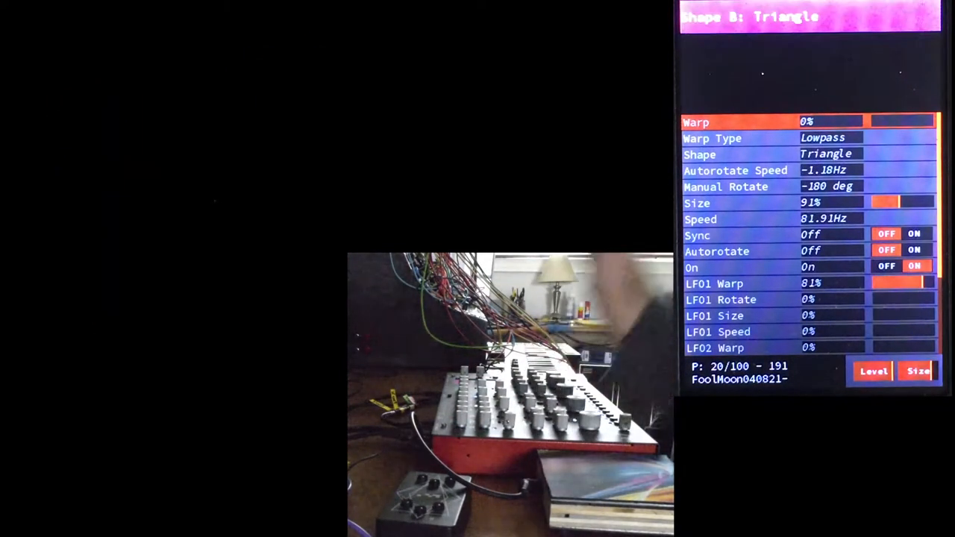